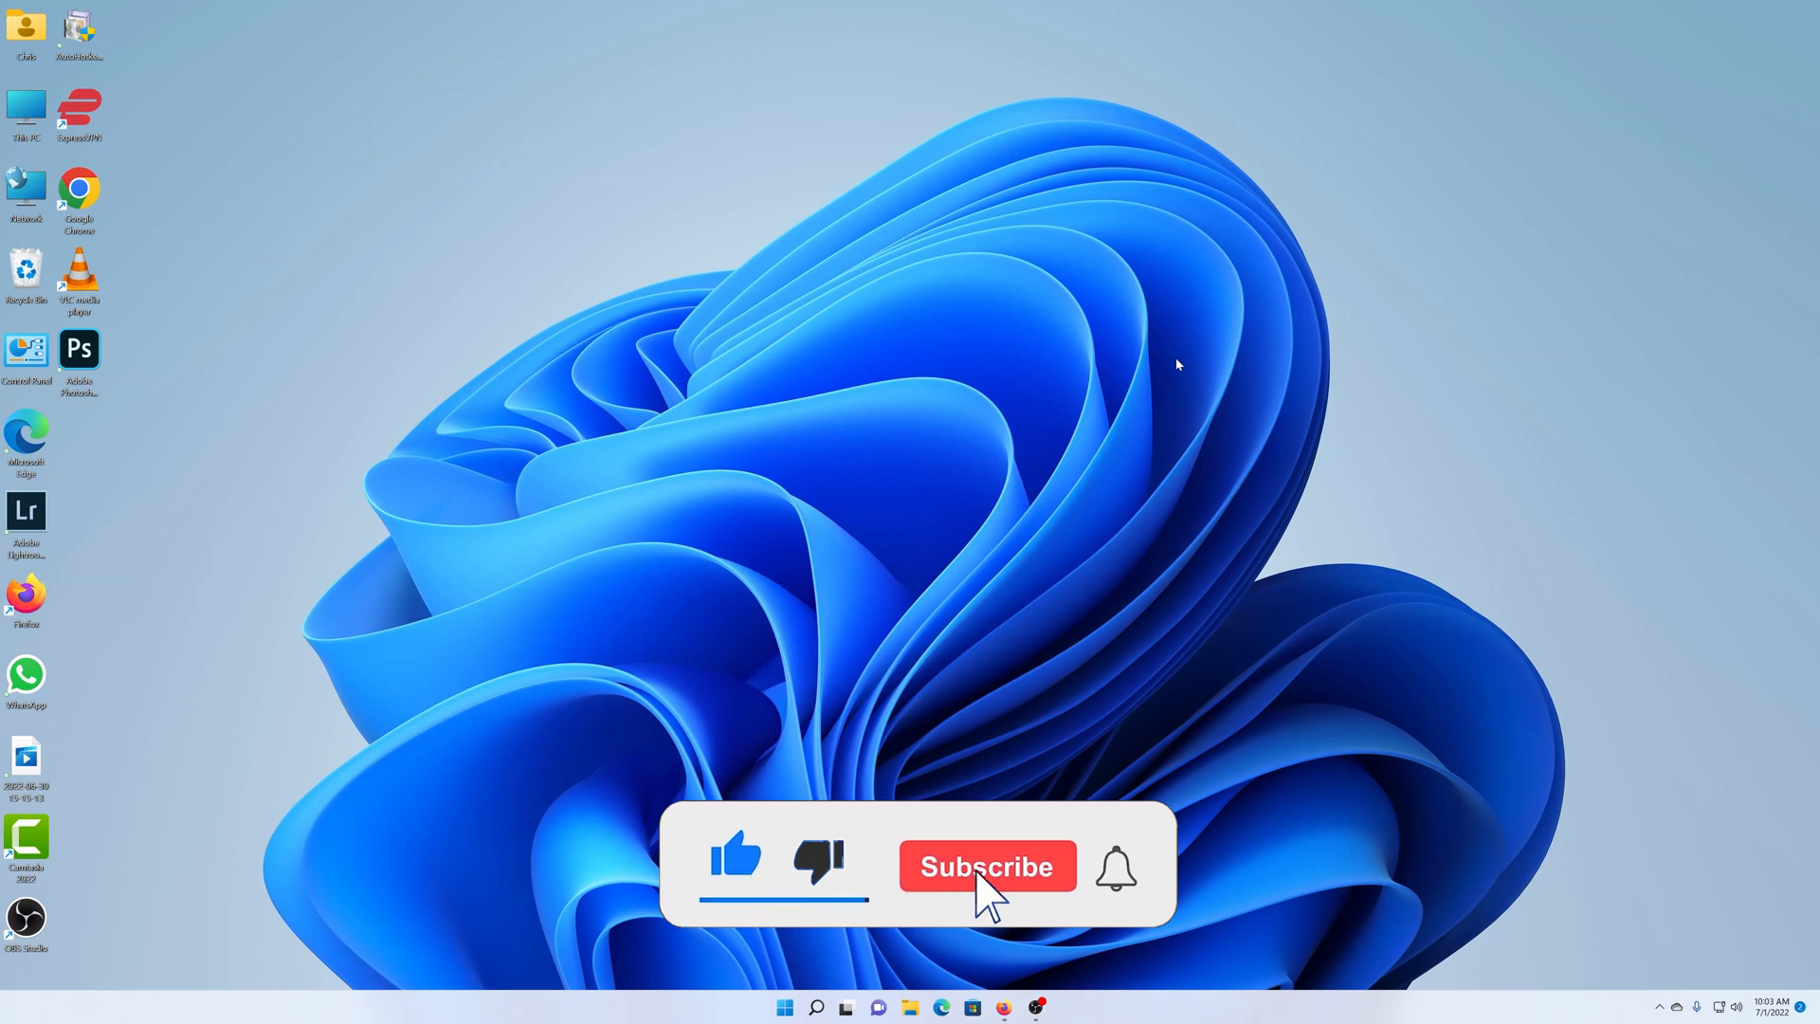
Step: Bring up the Start menu with pinned apps and the empty search box
click(985, 866)
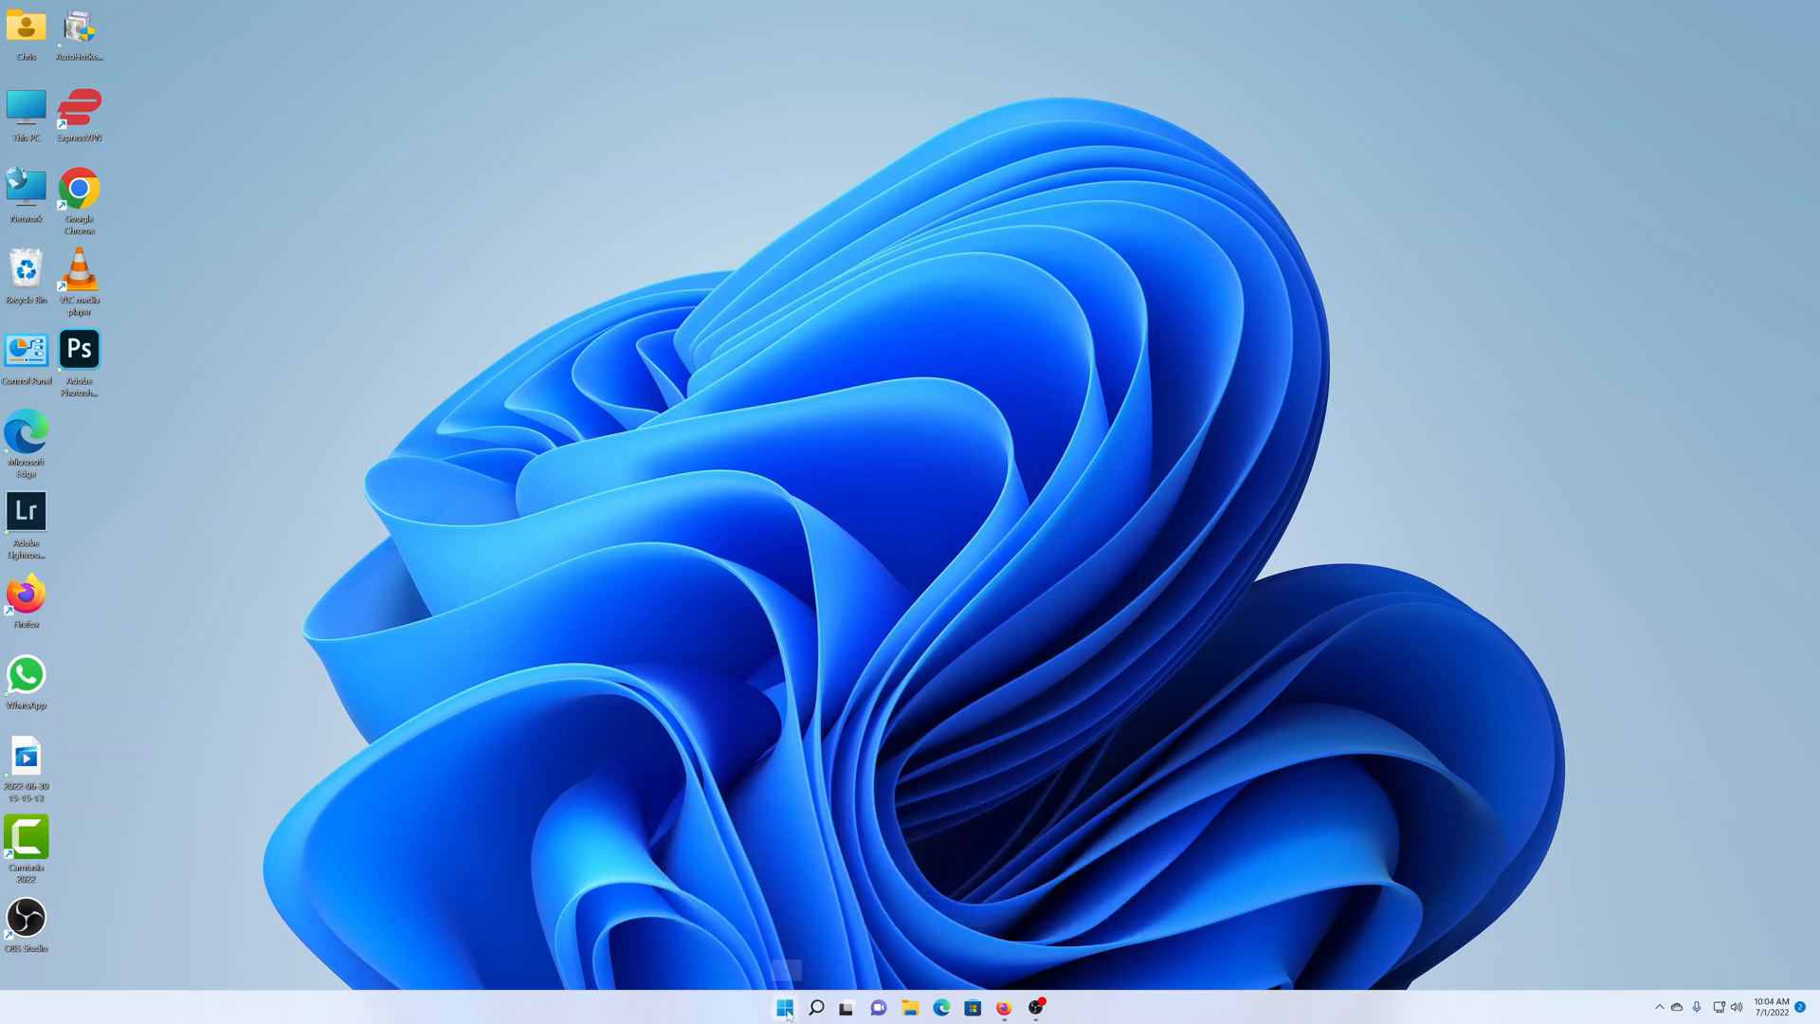
click(785, 1006)
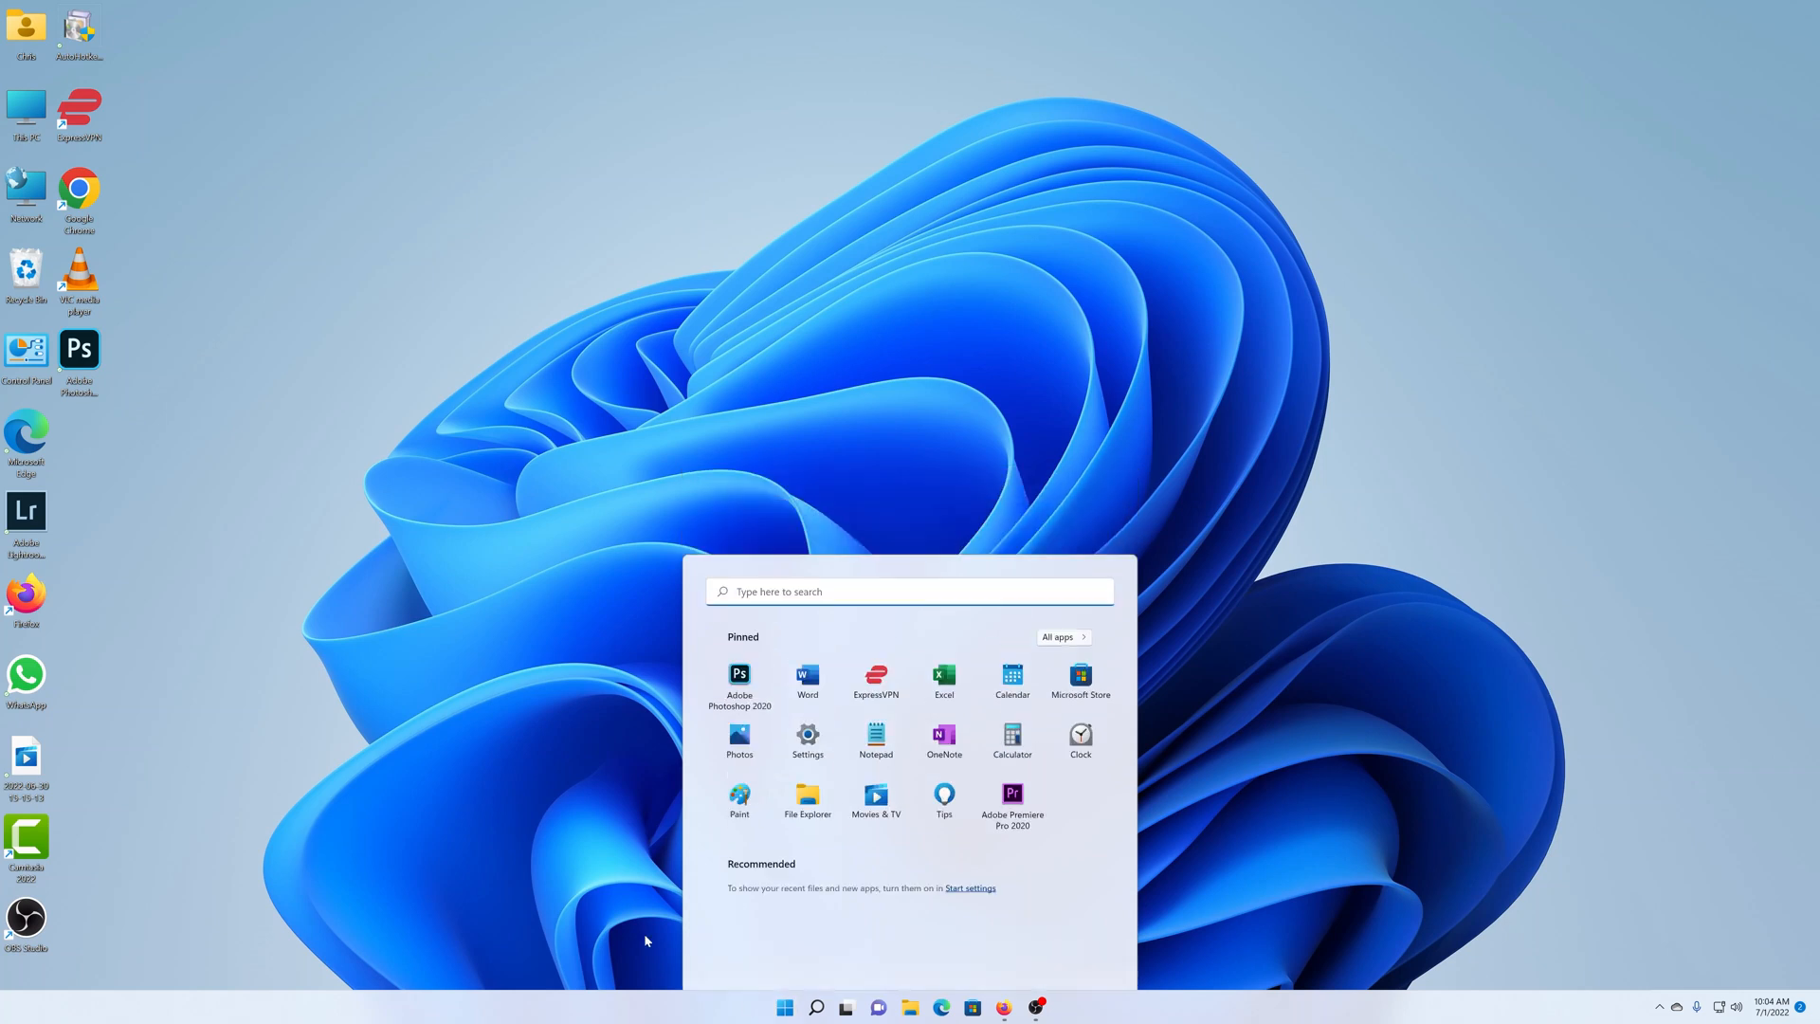
Step: Launch Settings from the Start button's quick link menu, landing on the System page
right_click(784, 1005)
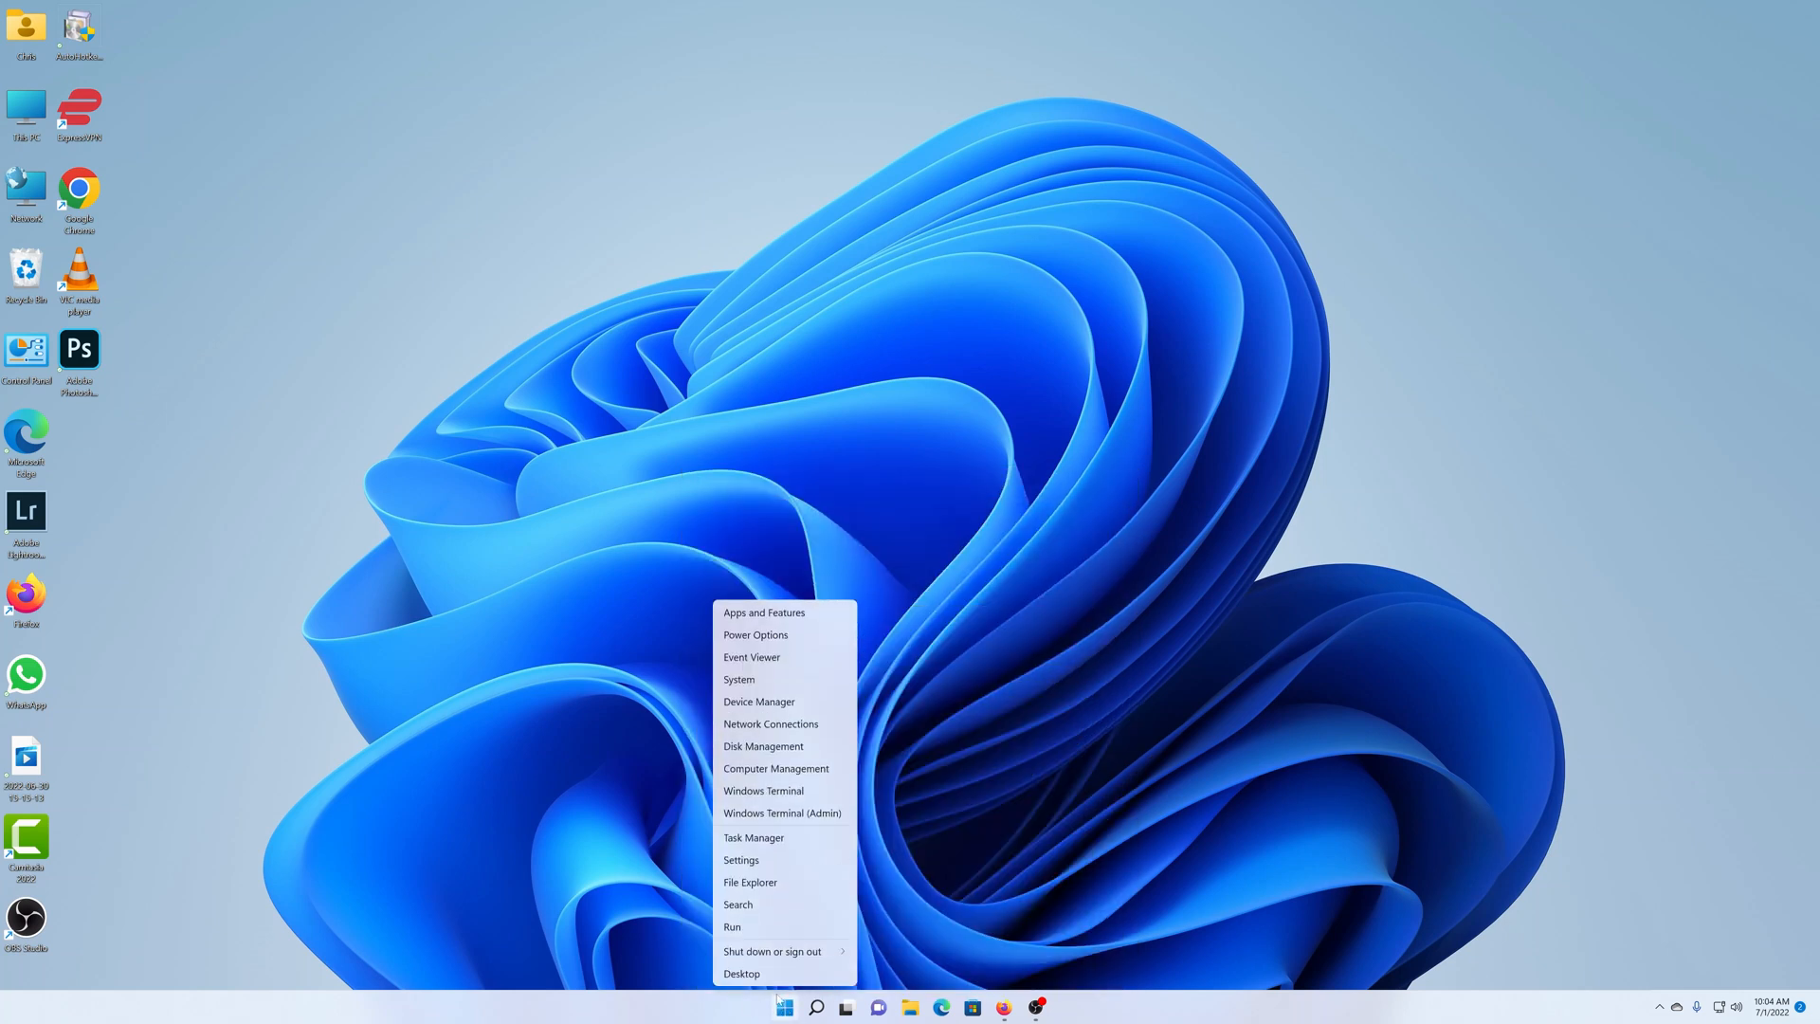
click(741, 859)
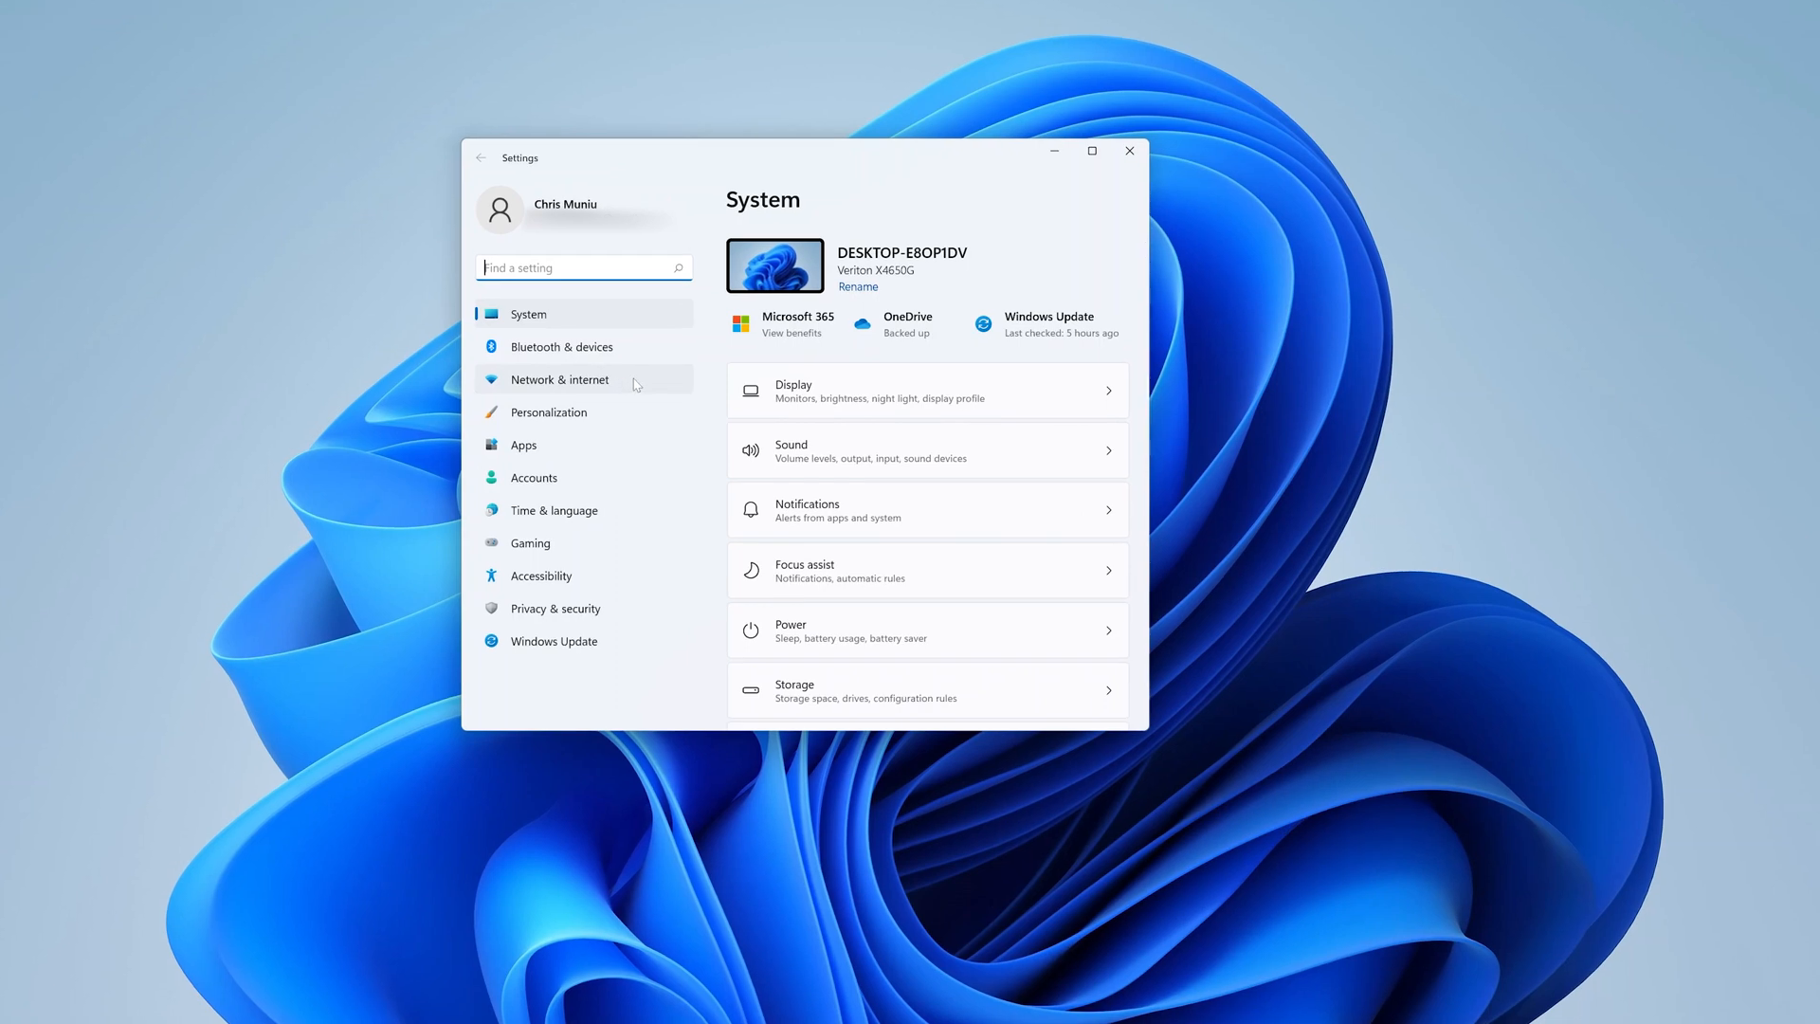
Step: Go to Network & internet > Mobile hotspot and reveal the network Properties section
click(559, 379)
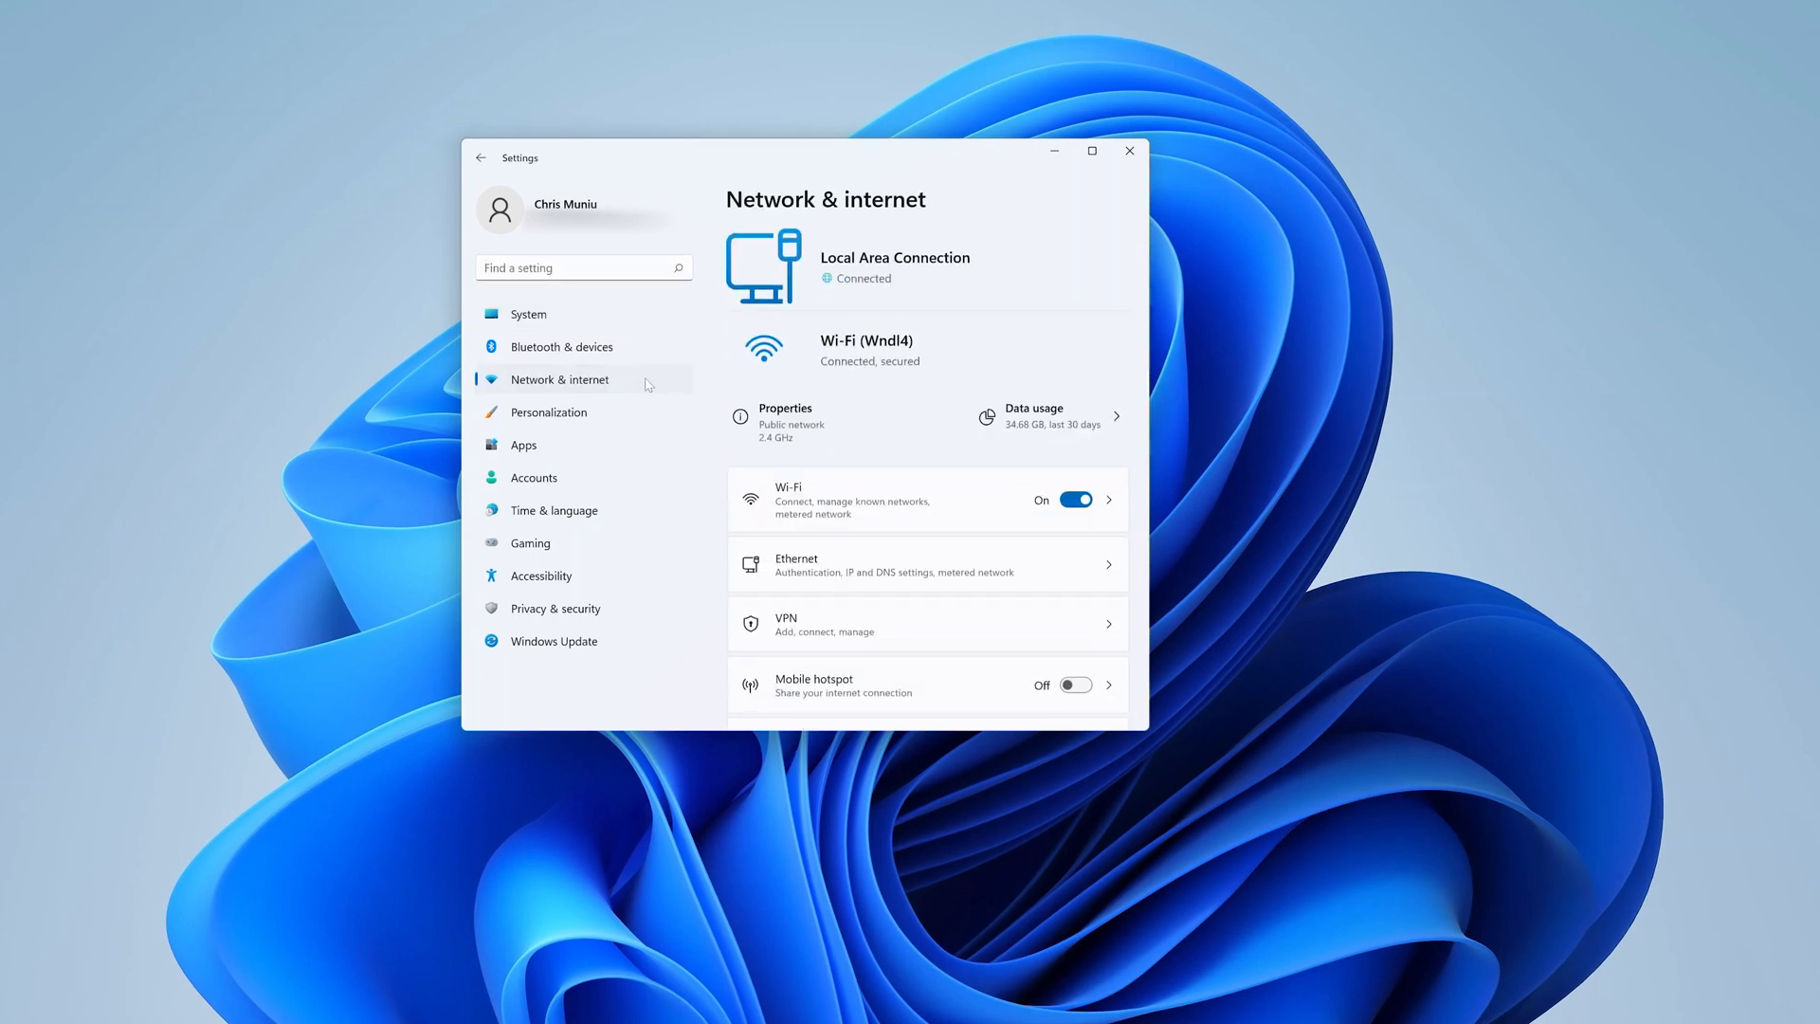
scroll(down, 3)
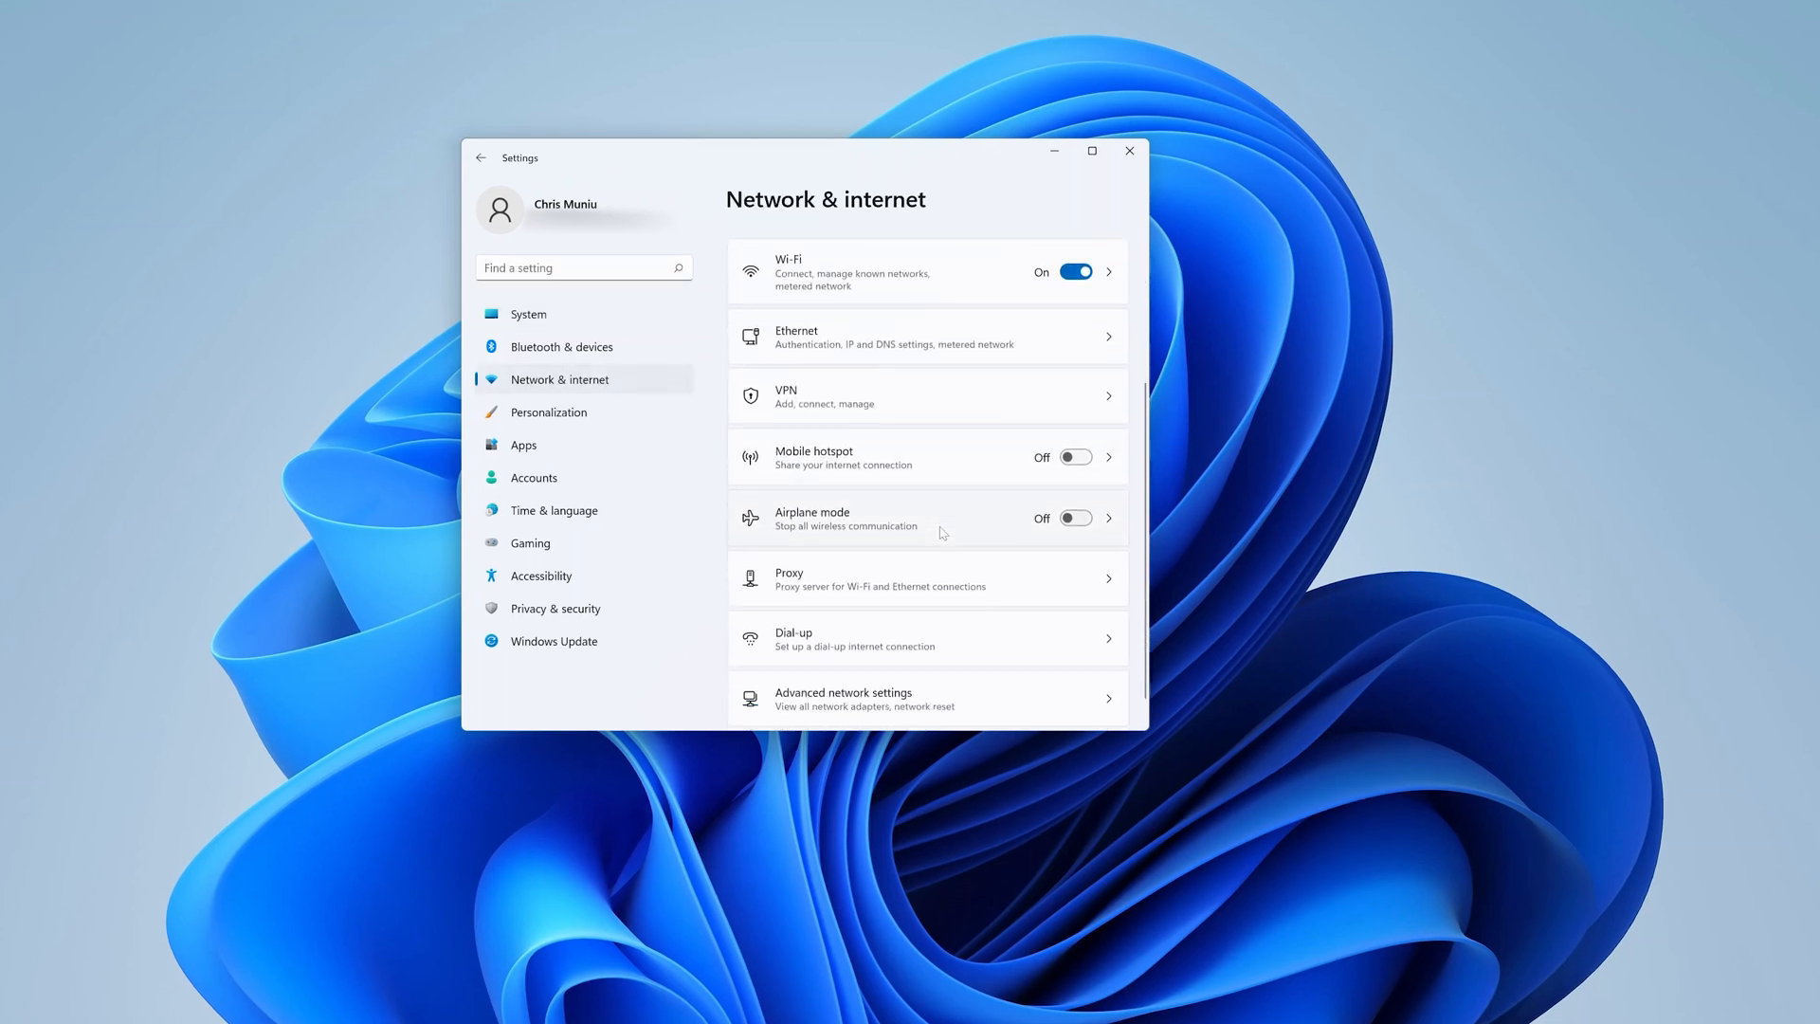
mouse_move(834, 466)
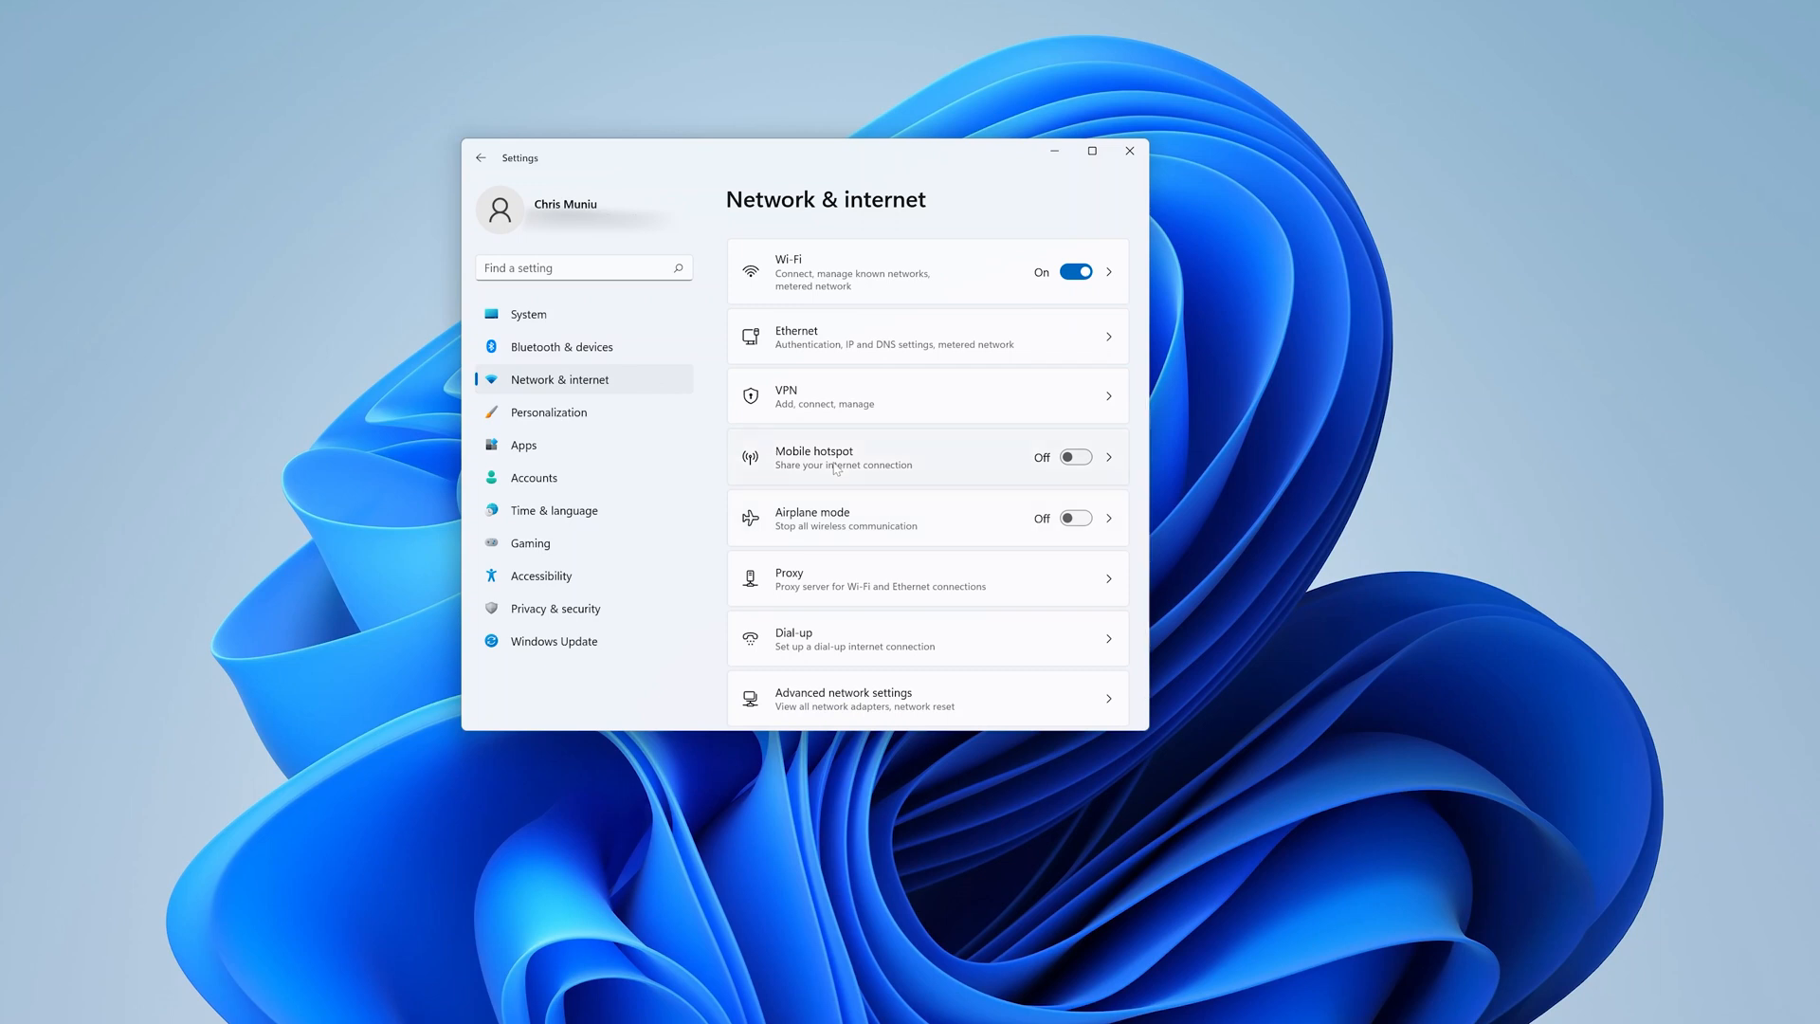
click(814, 457)
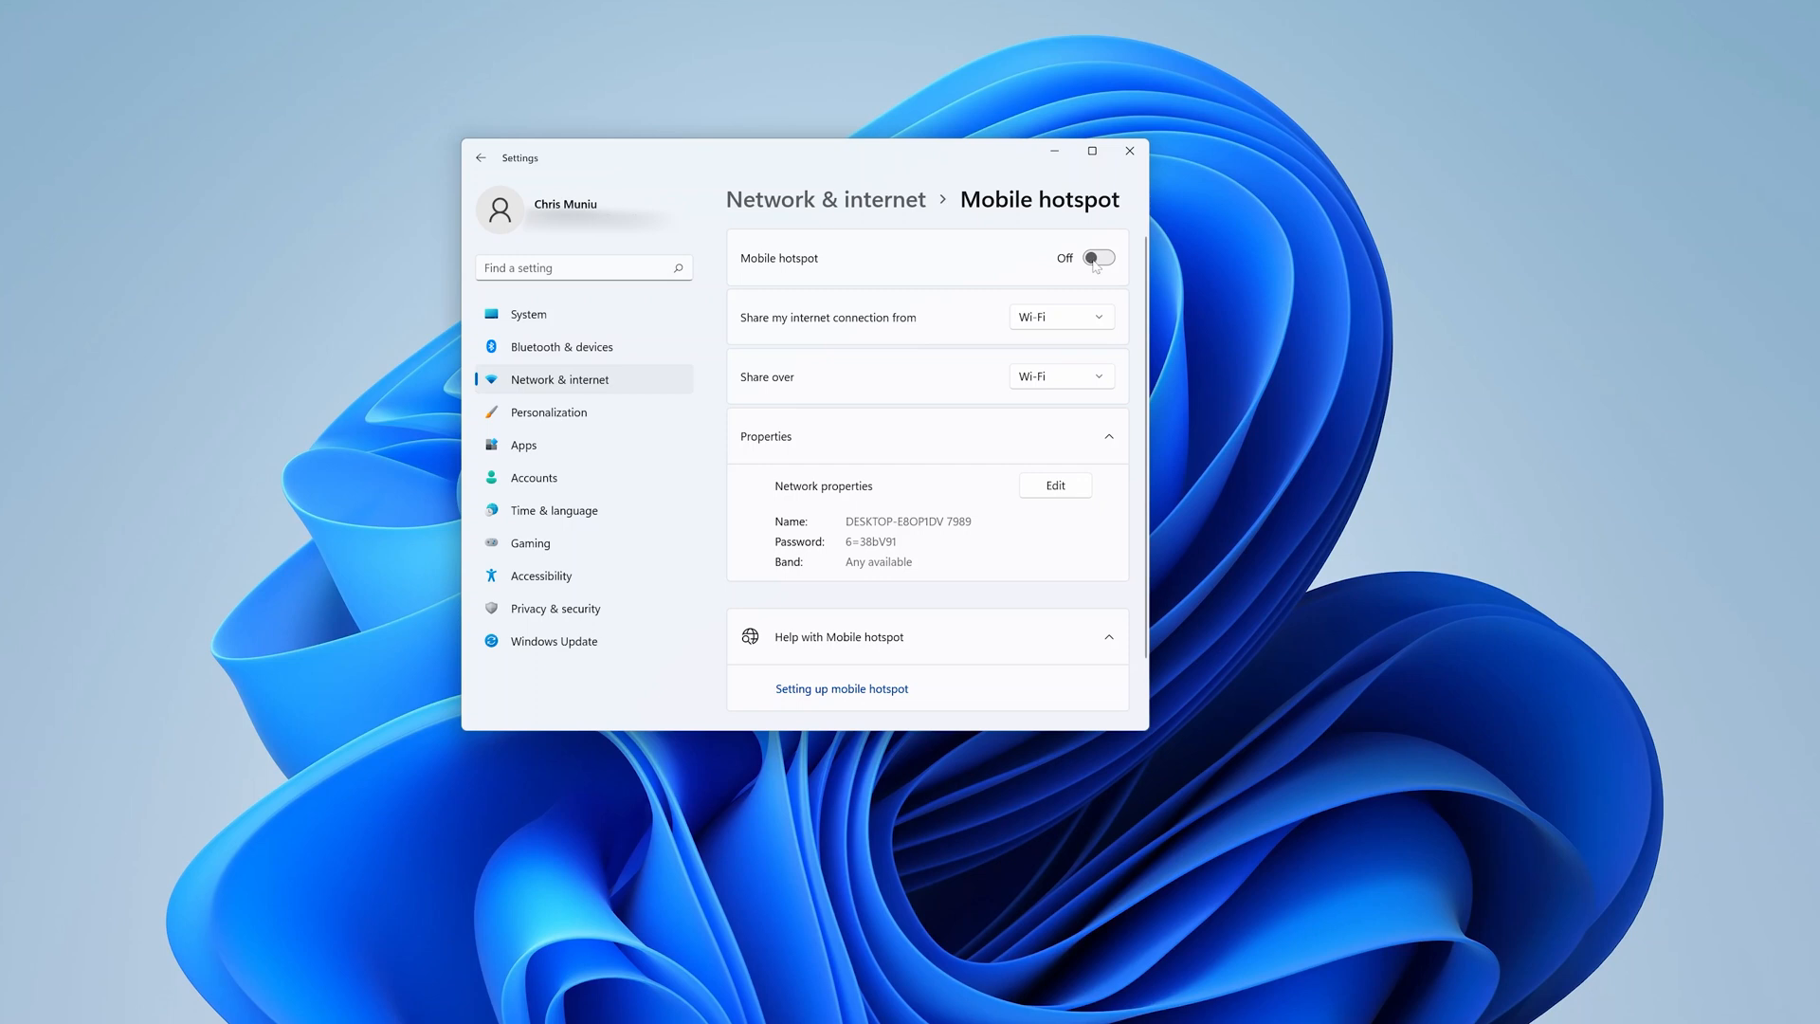
scroll(down, 3)
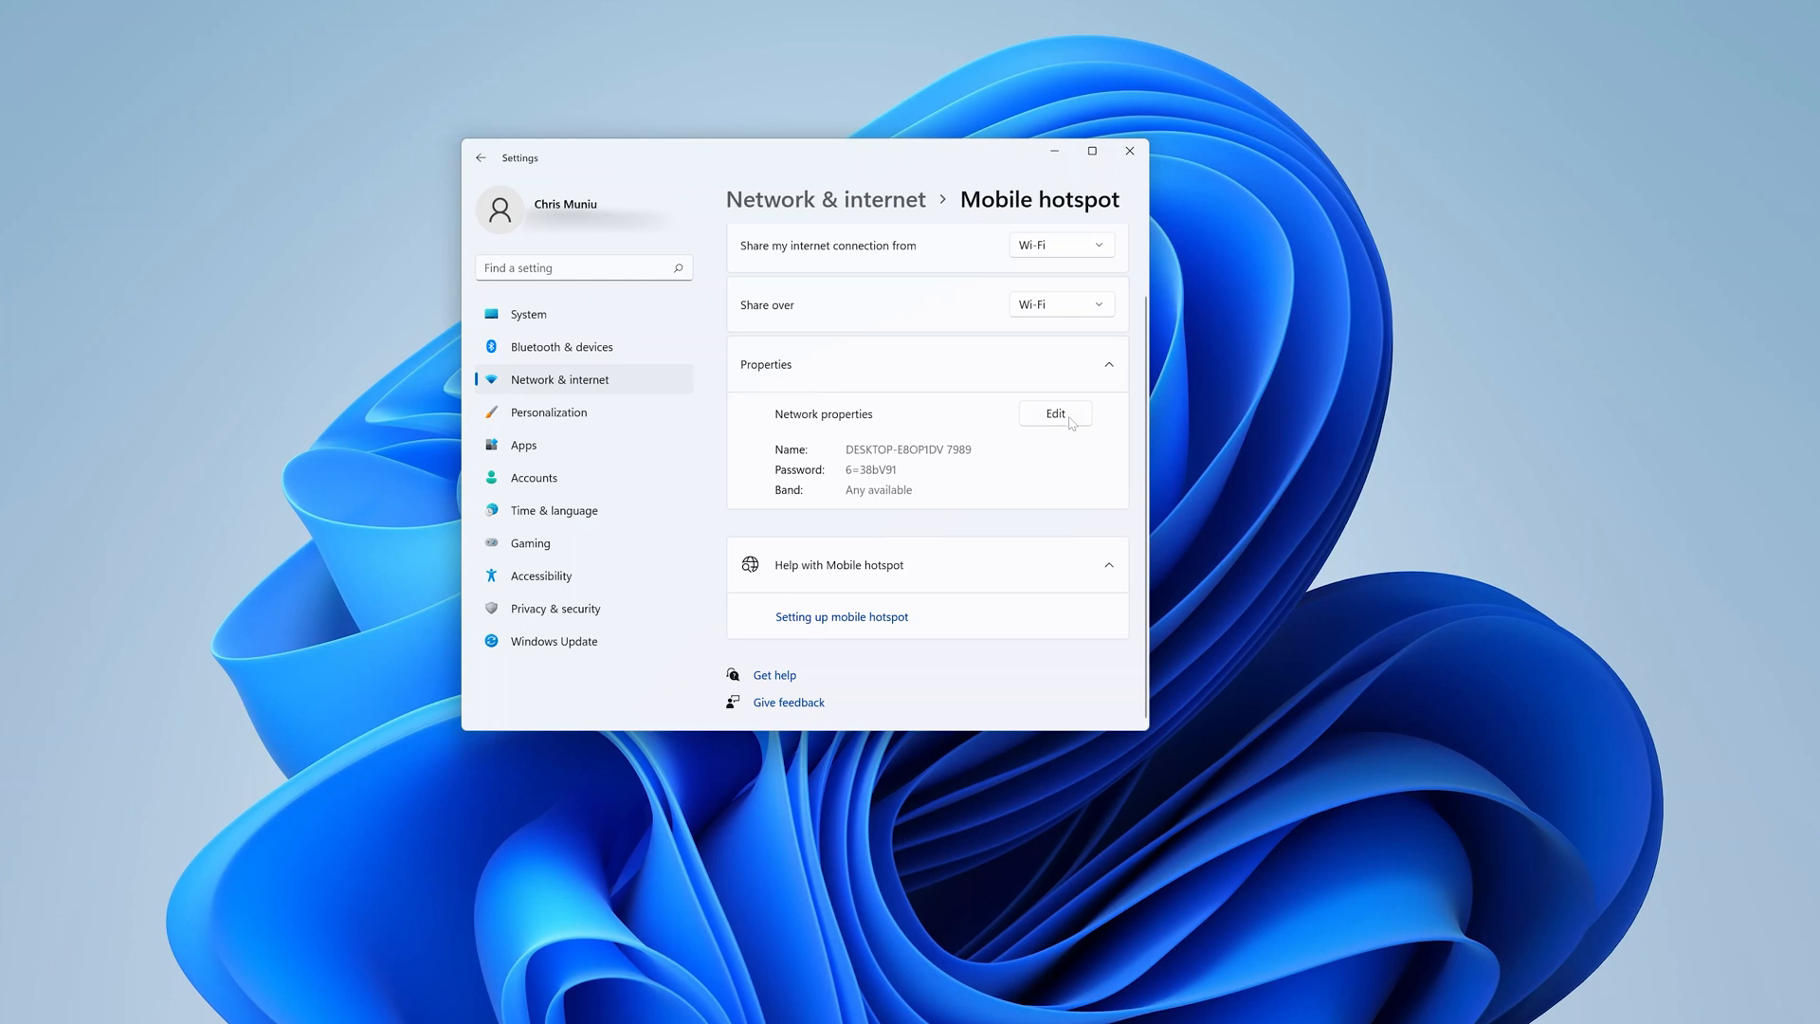
click(1054, 413)
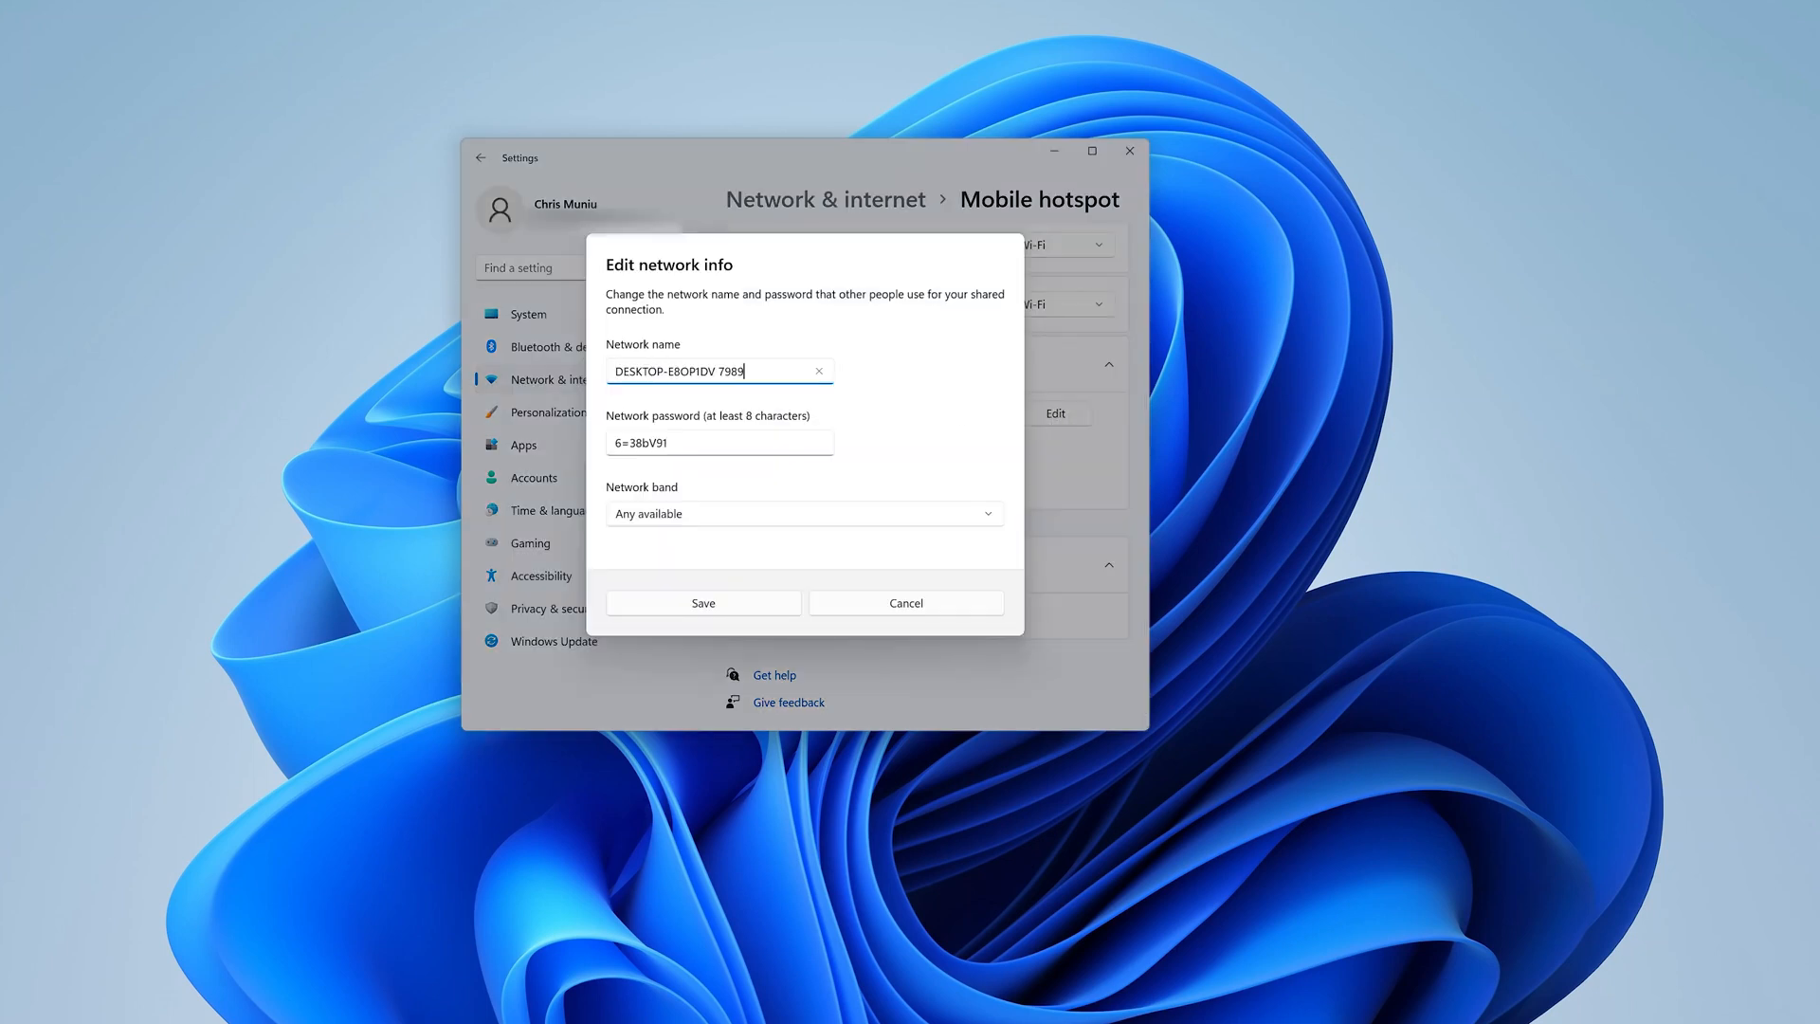
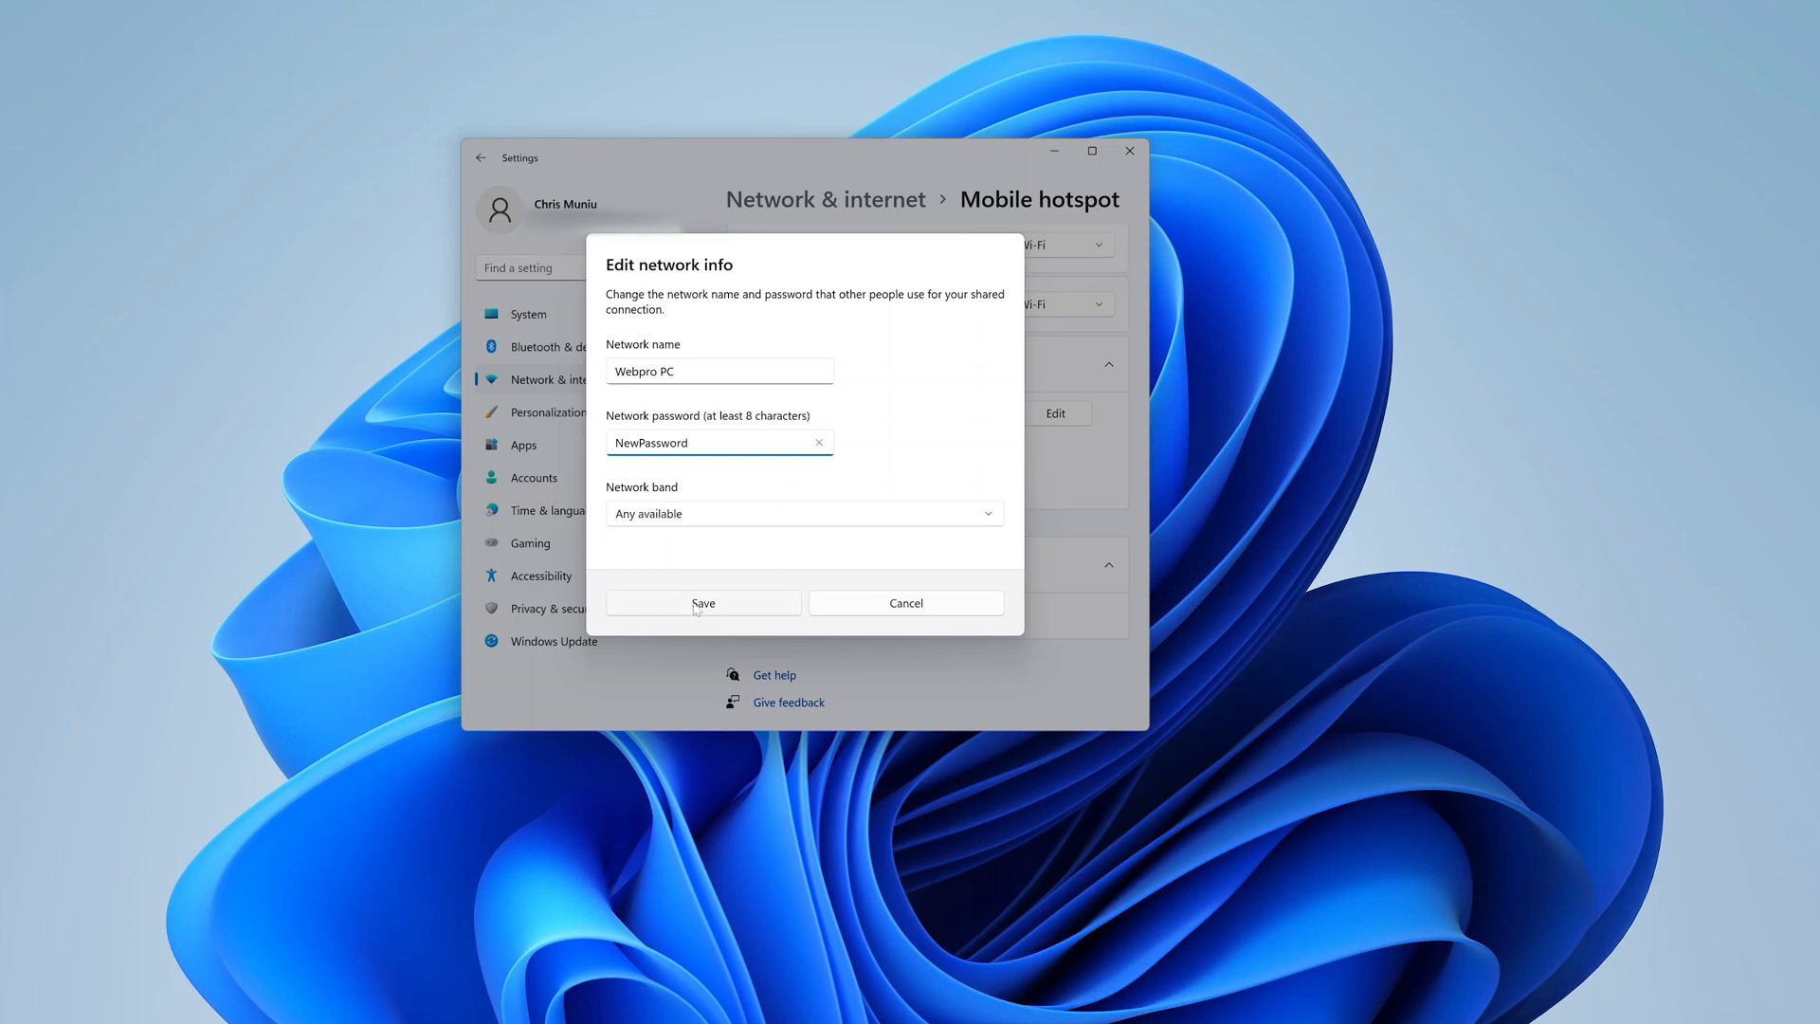
click(701, 603)
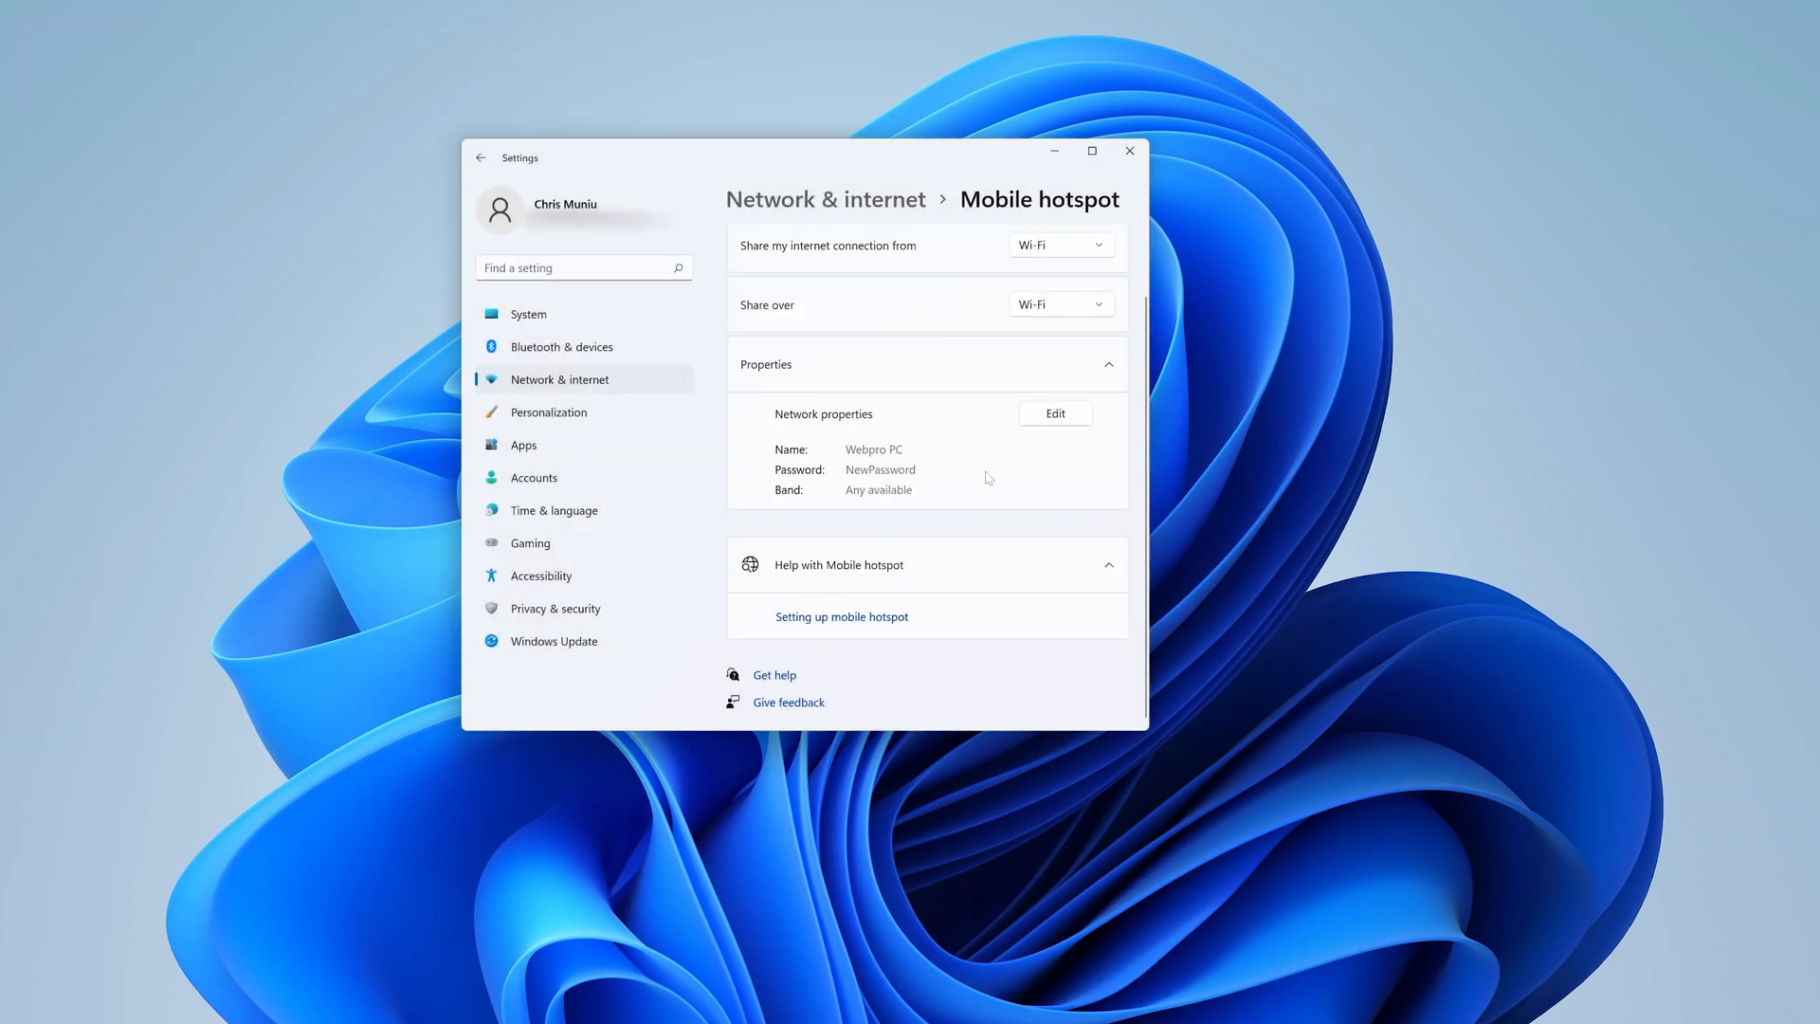